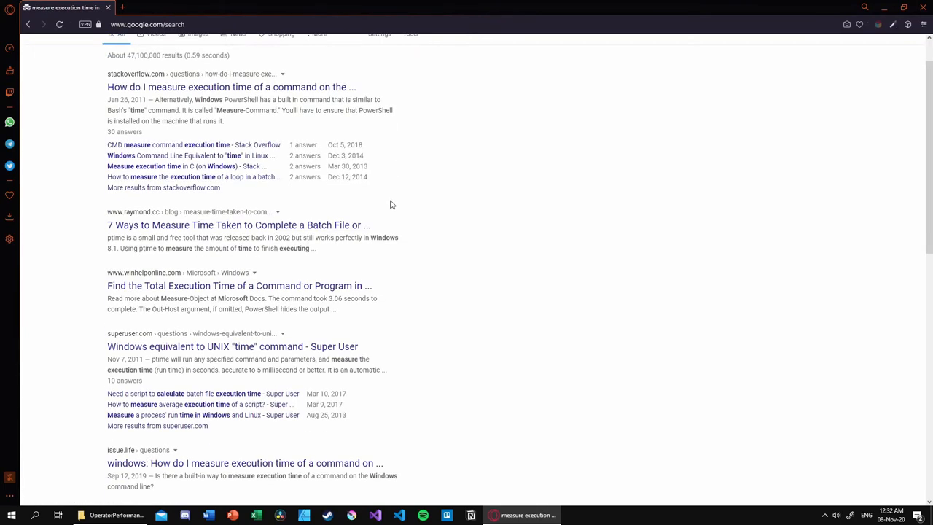
Open the Stack Overflow timing question and scroll to the Measure-Command {echo hi} answer
left_click(231, 87)
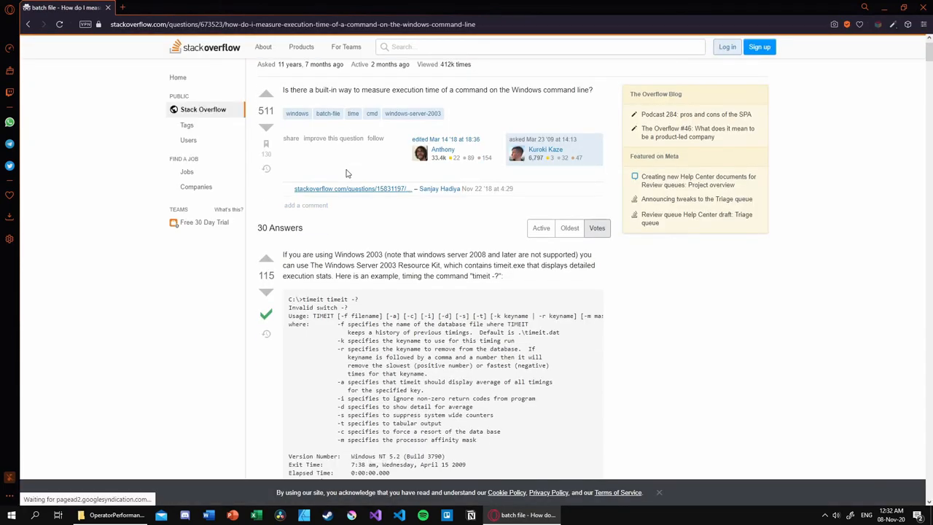
scroll("down", 3)
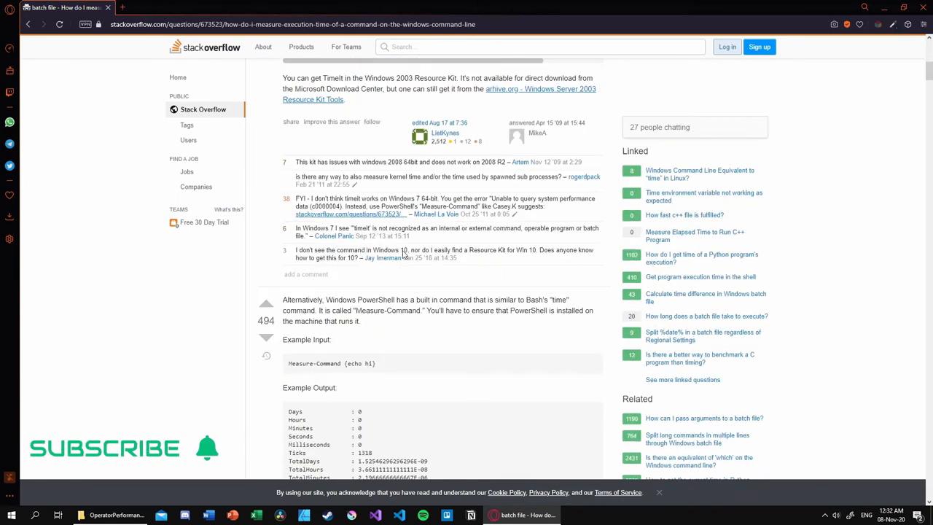
scroll("down", 3)
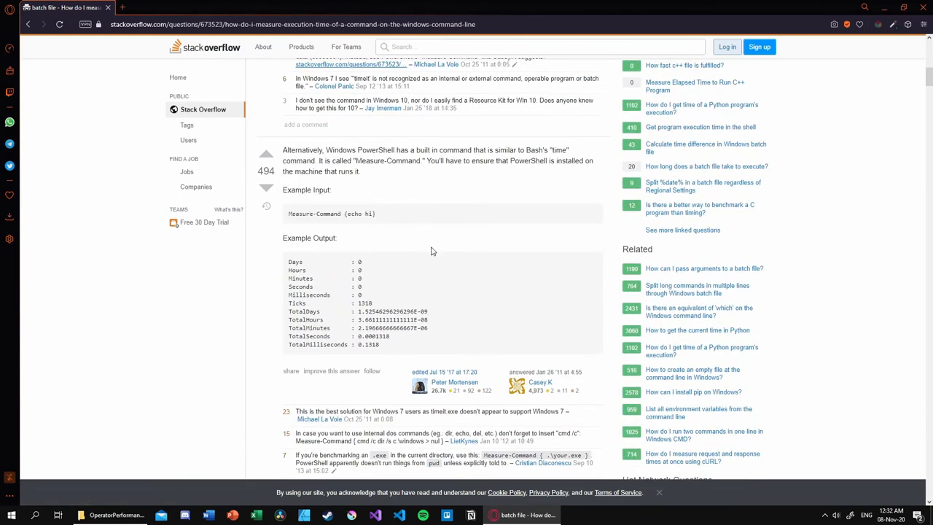
Open the Microsoft Docs Measure-Command page and read through Examples 1–3
left_click(161, 7)
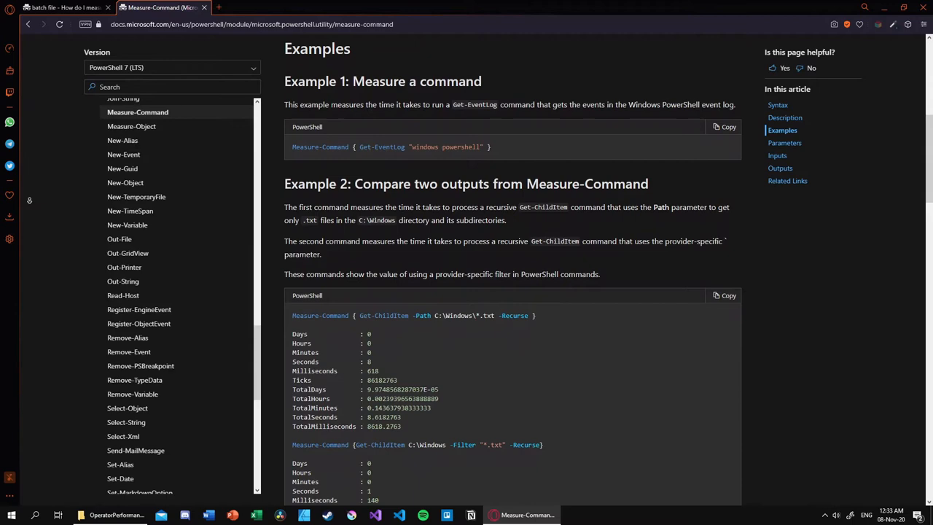
scroll("down", 3)
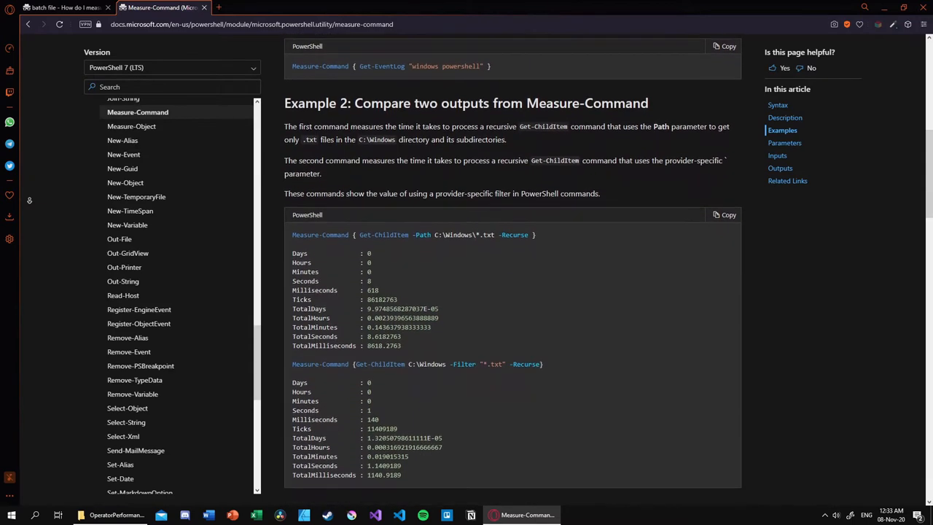
scroll("down", 3)
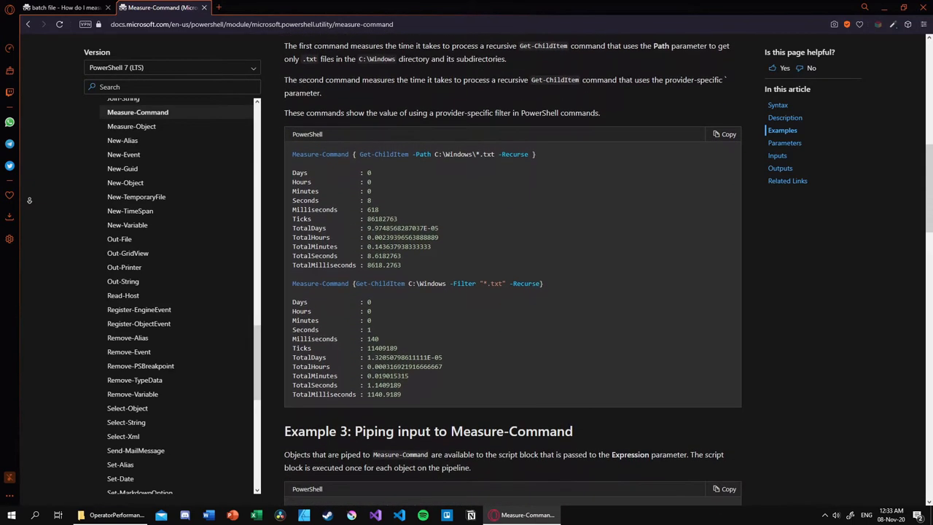
scroll("down", 3)
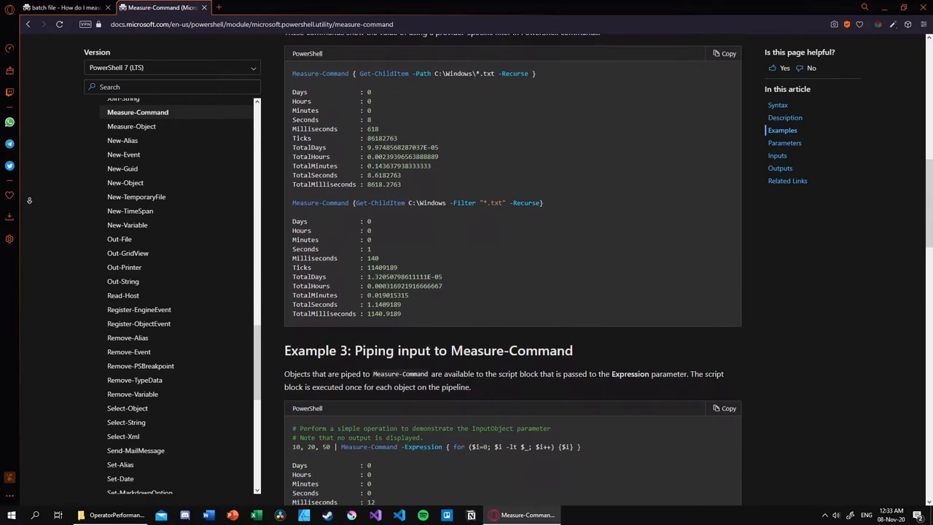
scroll("down", 3)
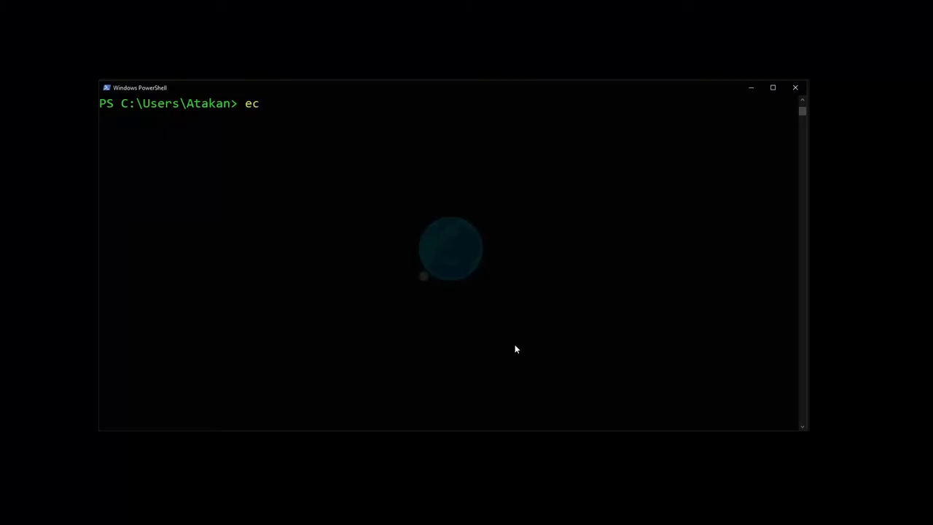
Run Measure-Command -Expression { echo "RandomGenerator" } in PowerShell
type("ho \"")
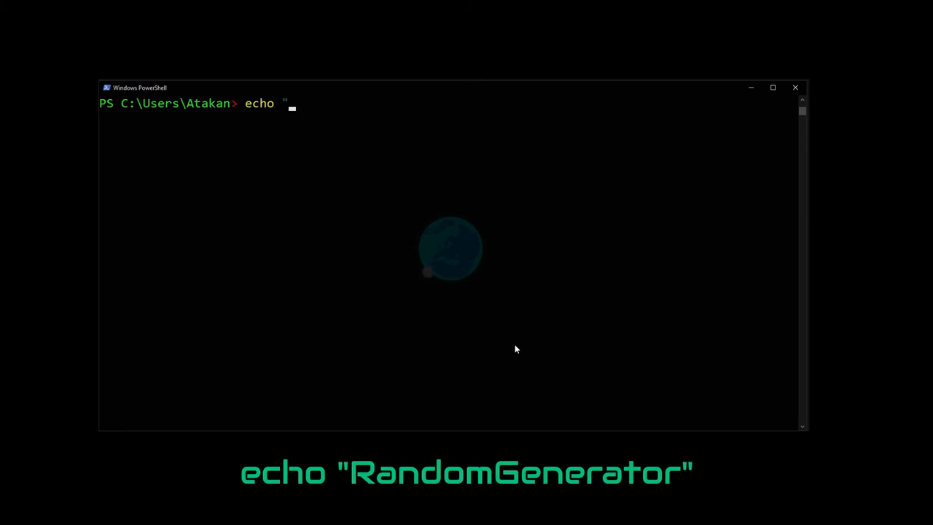
type("Random")
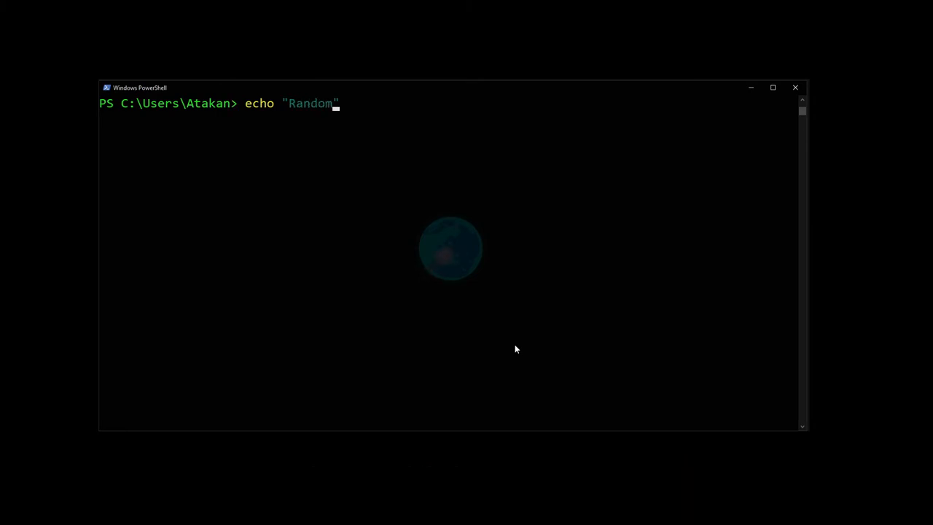
type("Generator")
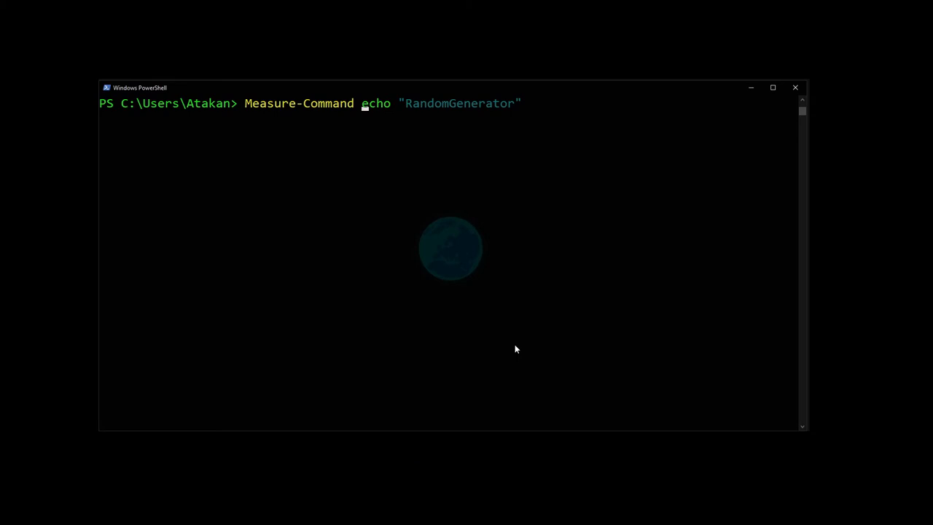
type("-Expression")
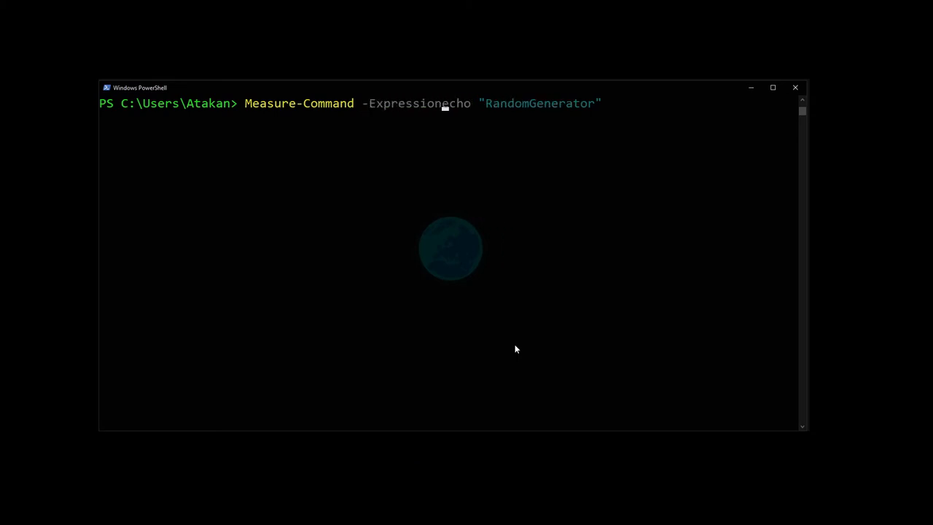
type("{")
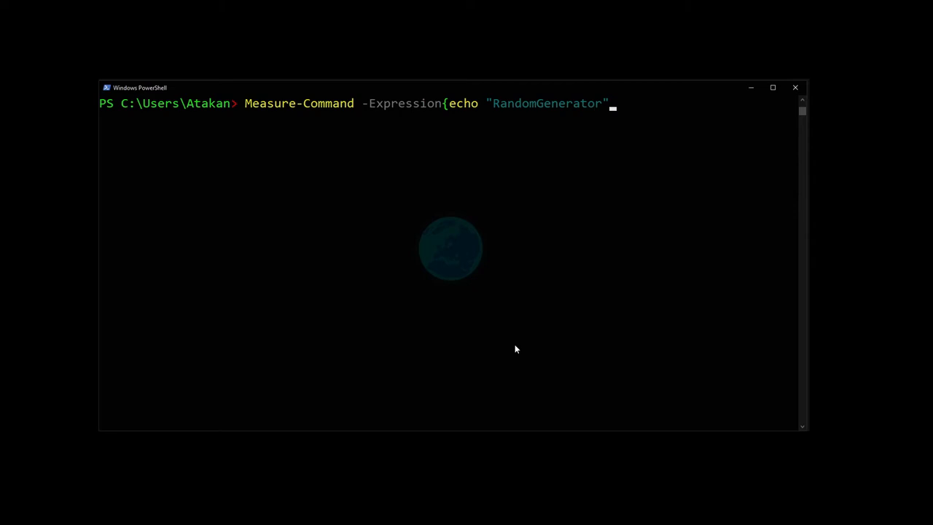
key("Return")
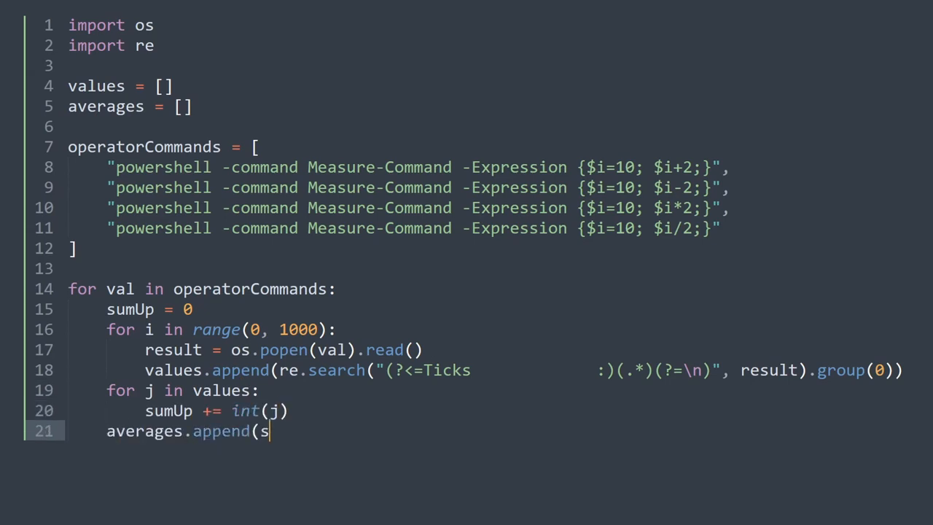
Append sumUp/len(values) to averages and highlight the values and averages list declarations
type("umUp/len(values))")
type("print(averages)")
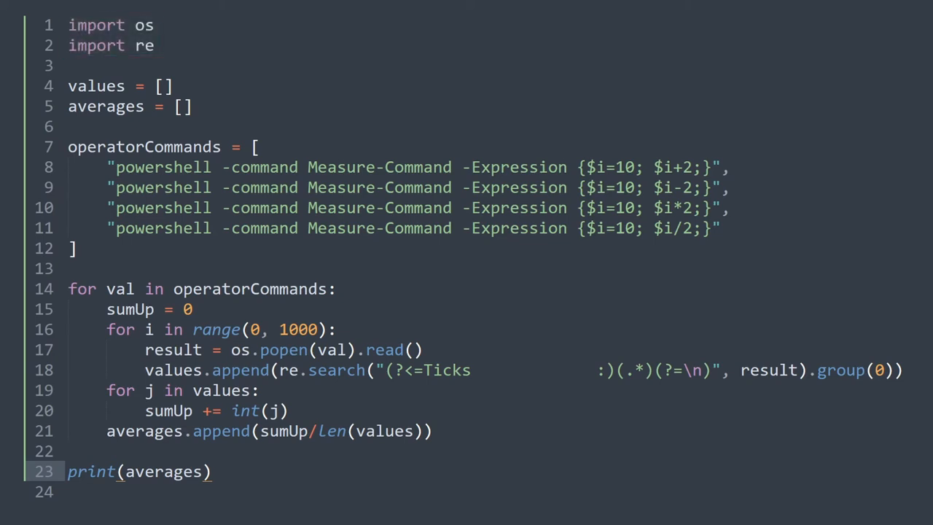
left_click_drag(67, 85, 193, 107)
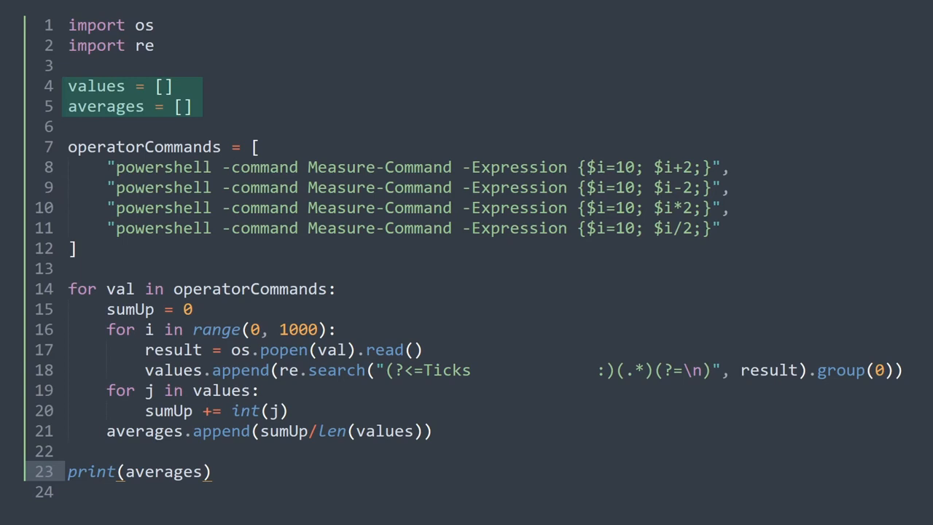